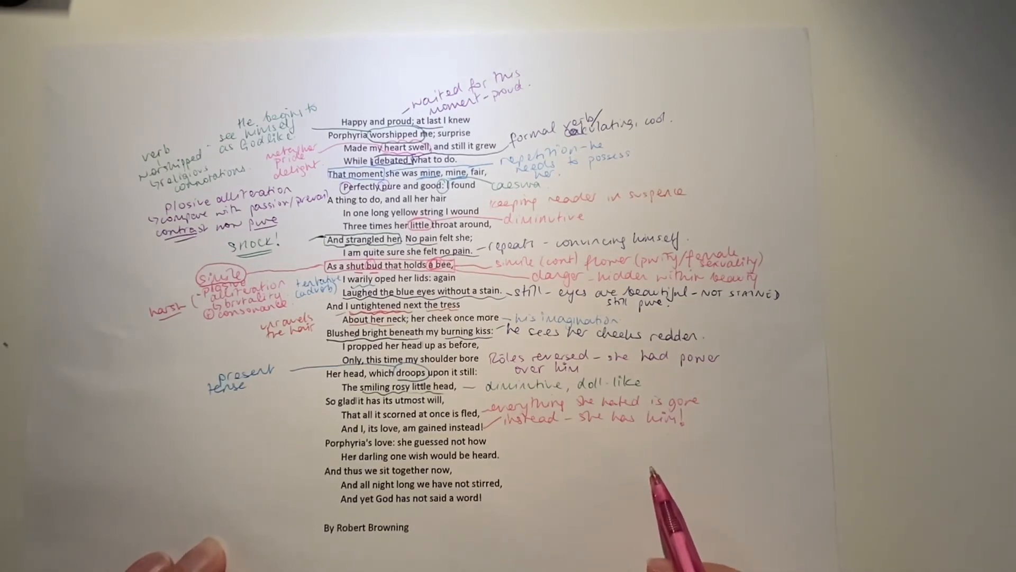
mouse_move(660, 492)
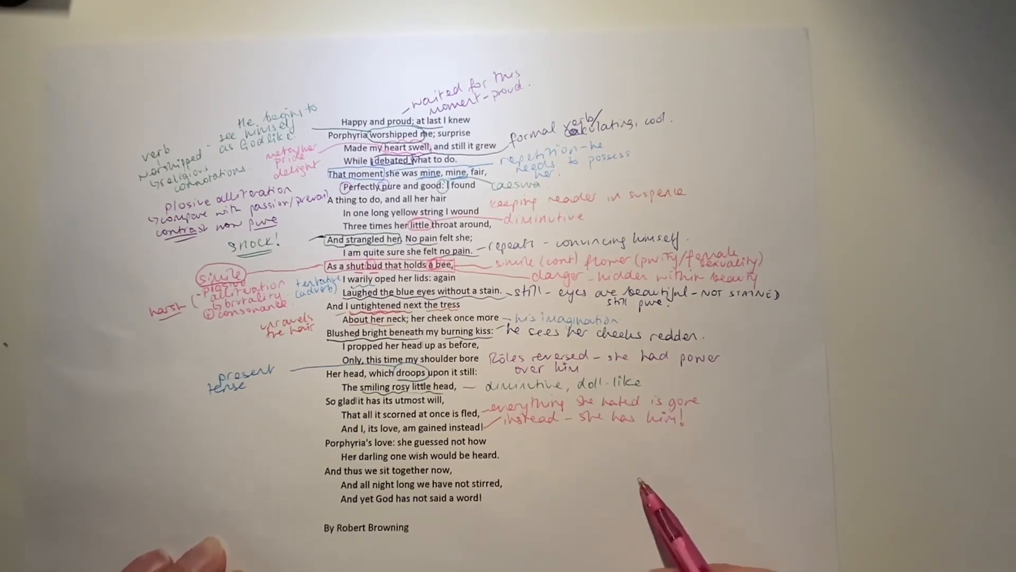